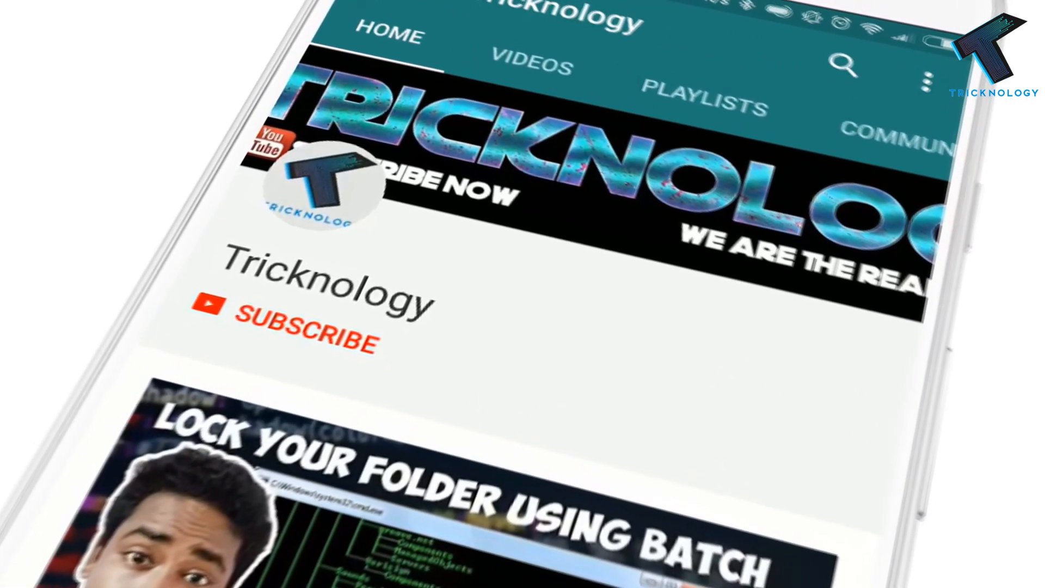
# - Subscribe to the Tricknology channel and enable bell notifications for new videos
pyautogui.click(300, 333)
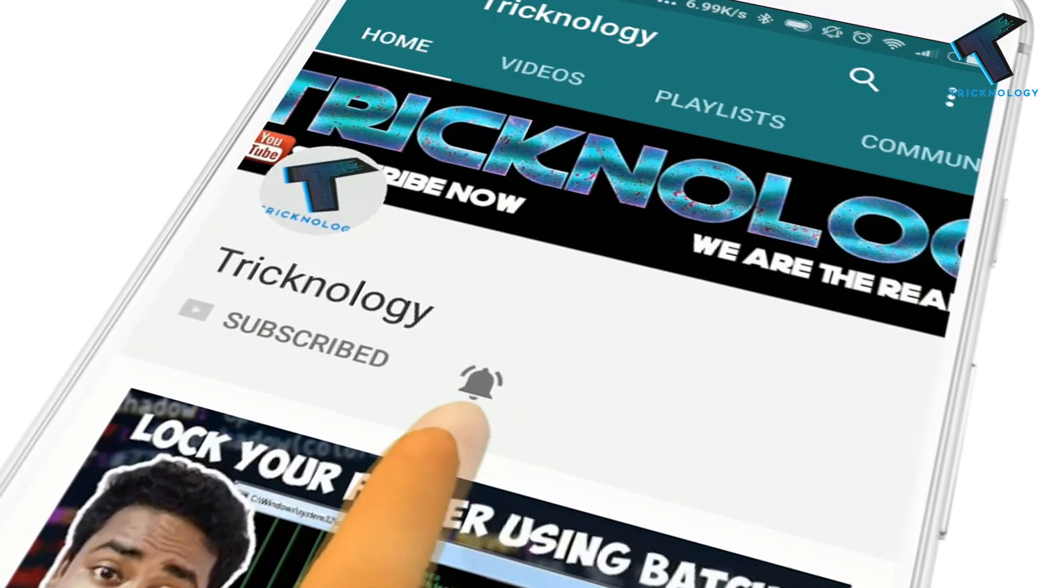
pyautogui.click(479, 383)
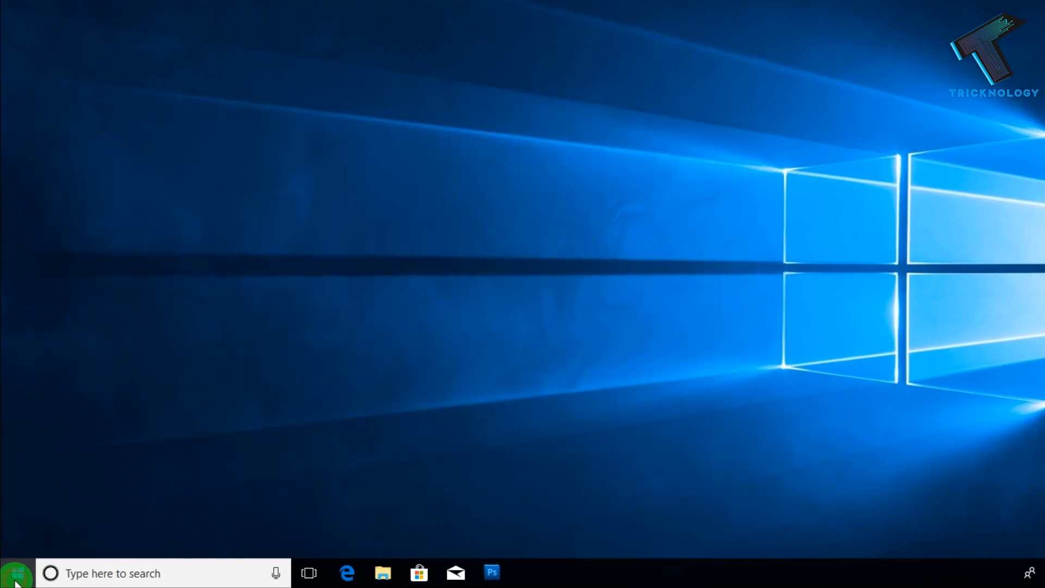
# - Open the Start menu to launch Google Chrome
pyautogui.click(15, 573)
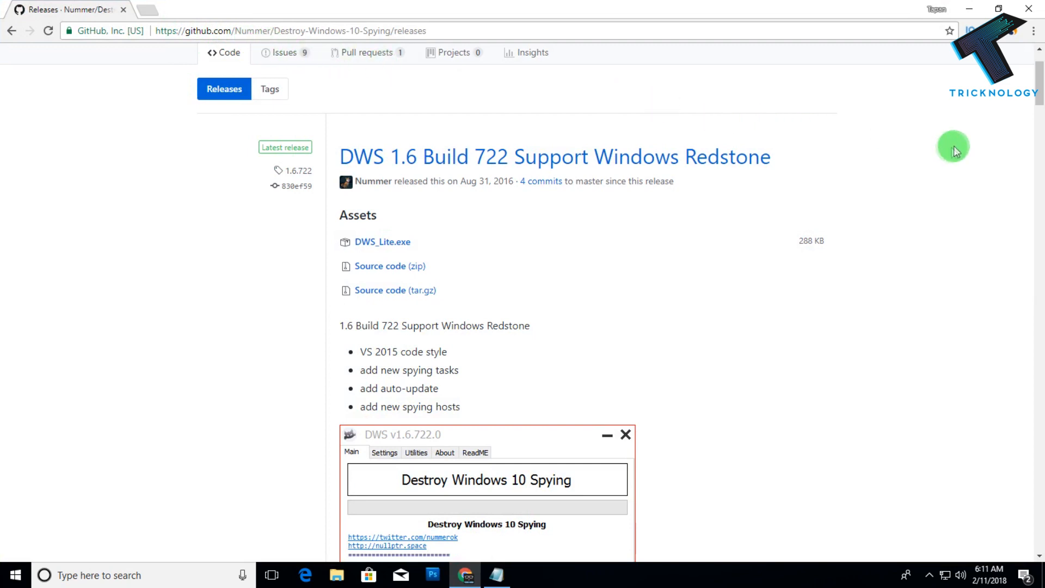
# - Scroll the DWS 1.6 Build 722 release page down to the DWS_Lite.exe asset
pyautogui.scroll(-3)
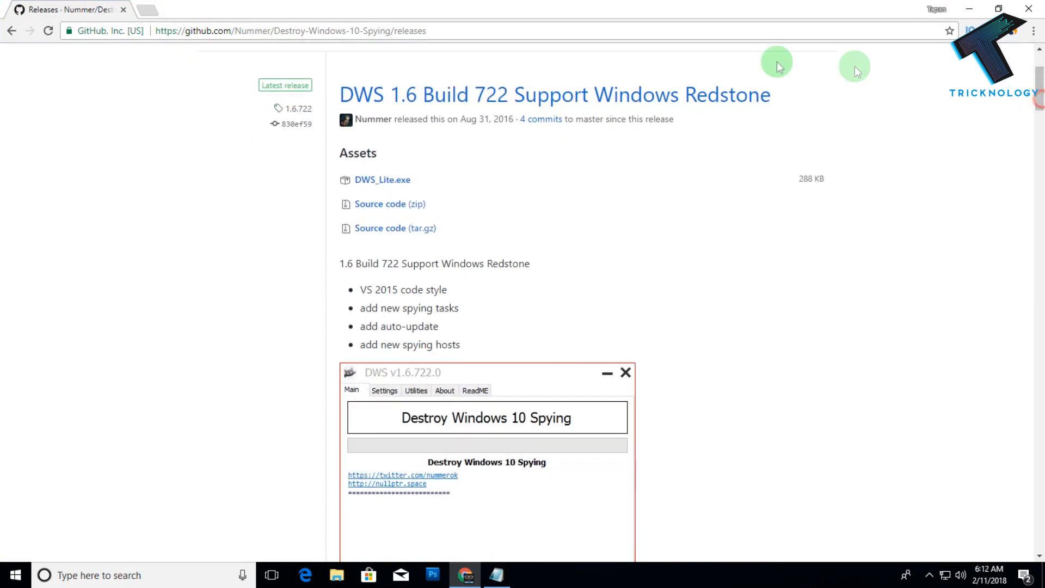
pyautogui.moveTo(1026, 93)
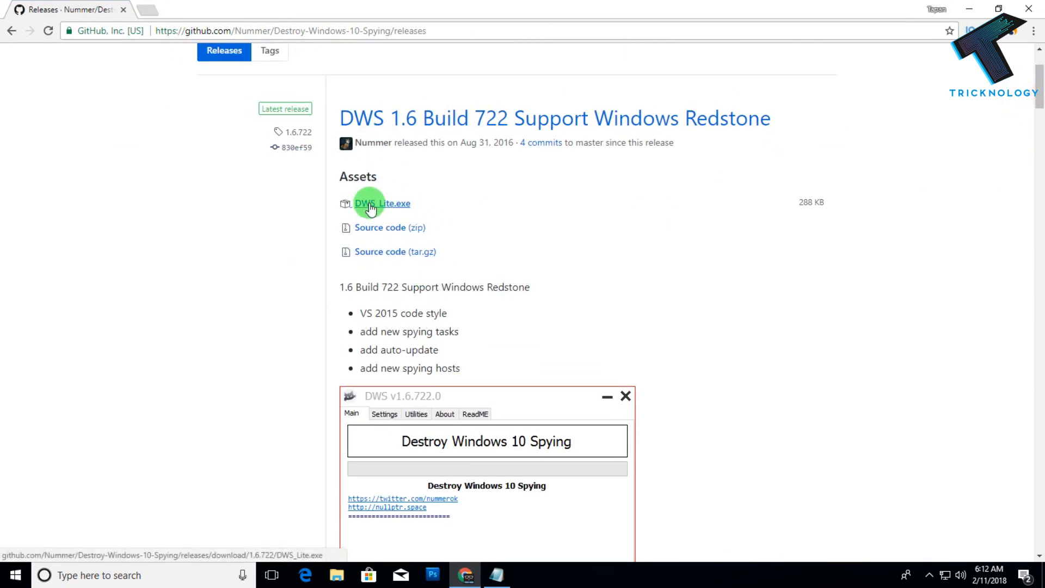
pyautogui.moveTo(400, 208)
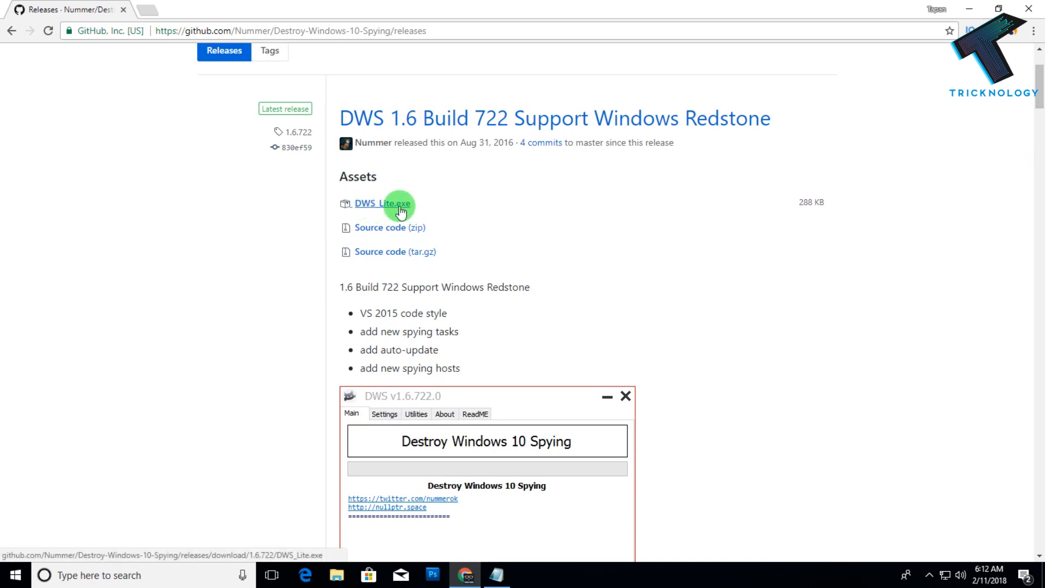
# - Download DWS_Lite.exe from the DWS 1.6 Build 722 release assets
pyautogui.click(380, 203)
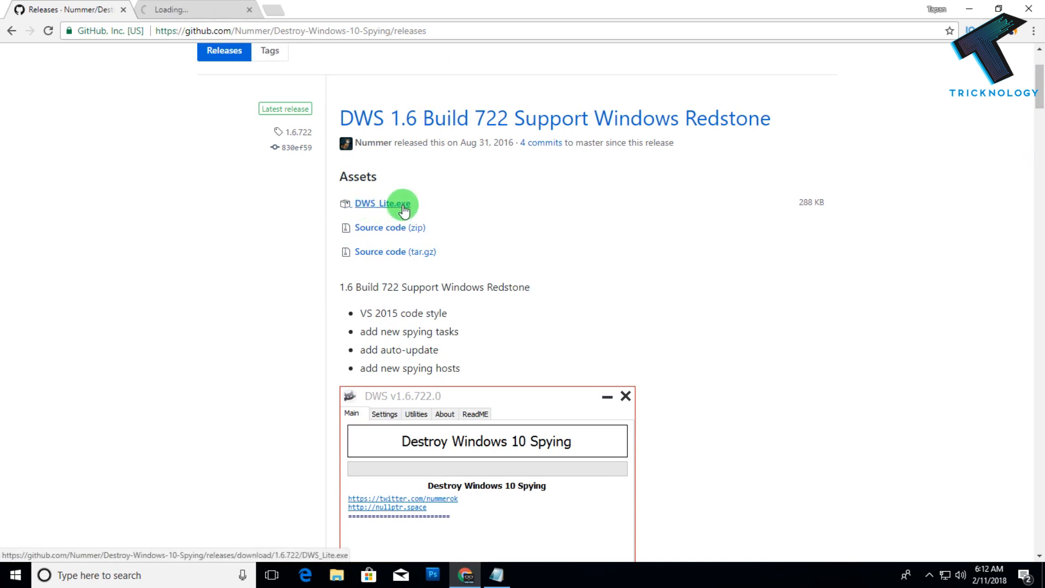
pyautogui.click(383, 204)
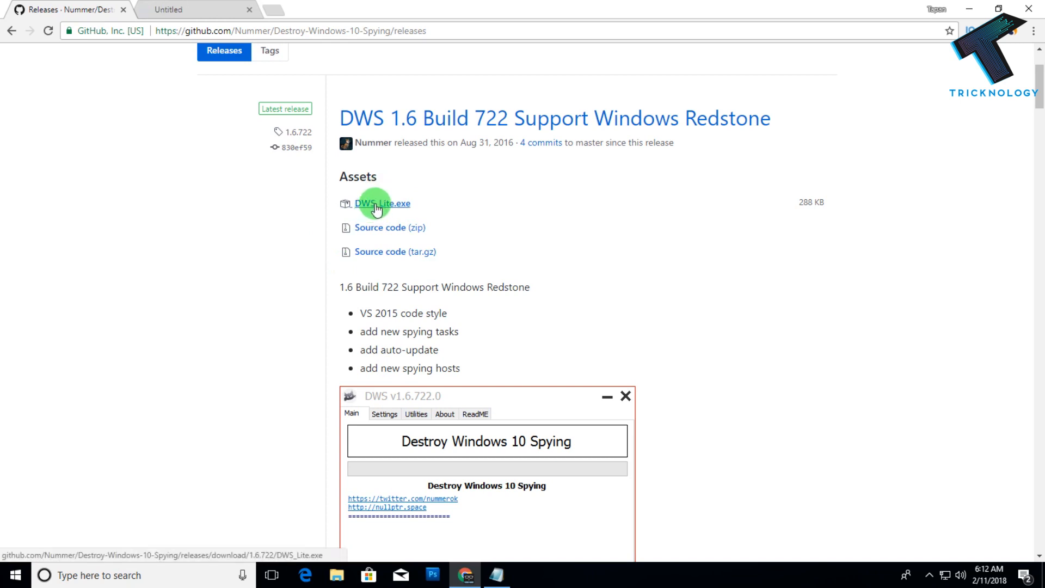
pyautogui.click(382, 203)
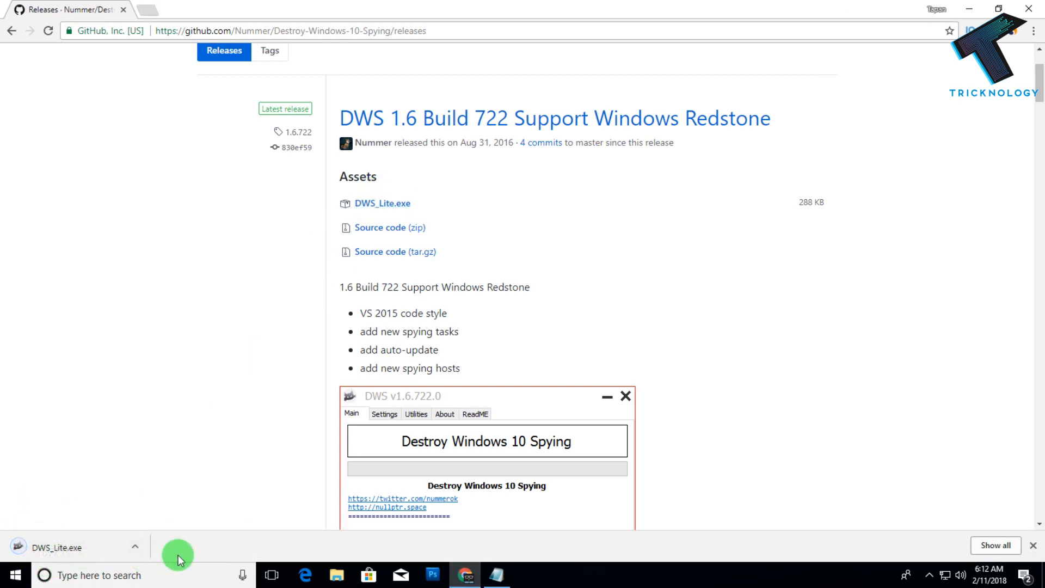
pyautogui.moveTo(101, 505)
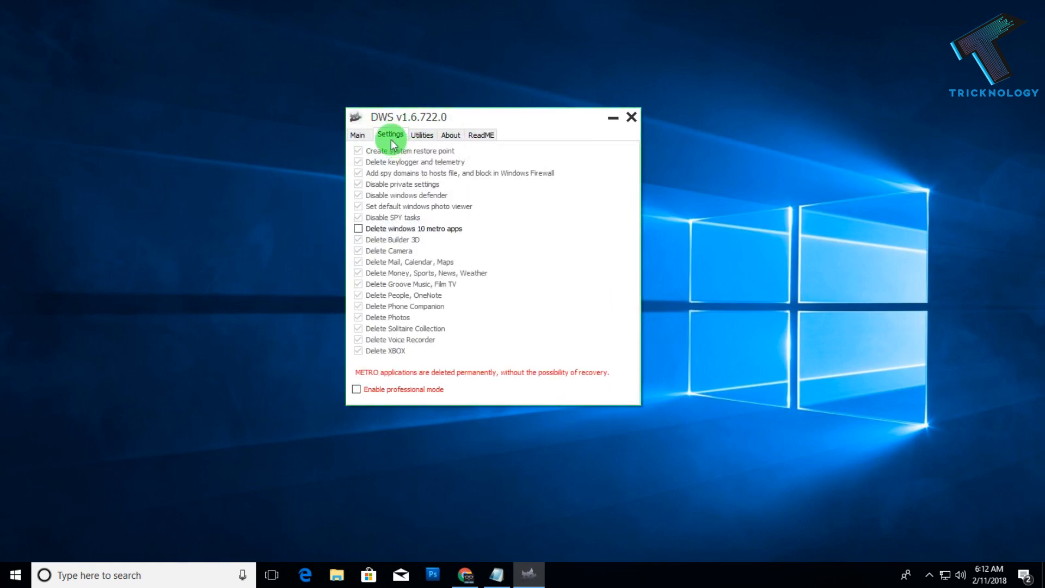
# - Review the ReadMe tab, then switch to the Utilities tab in DWS v1.6.722.0
pyautogui.click(481, 134)
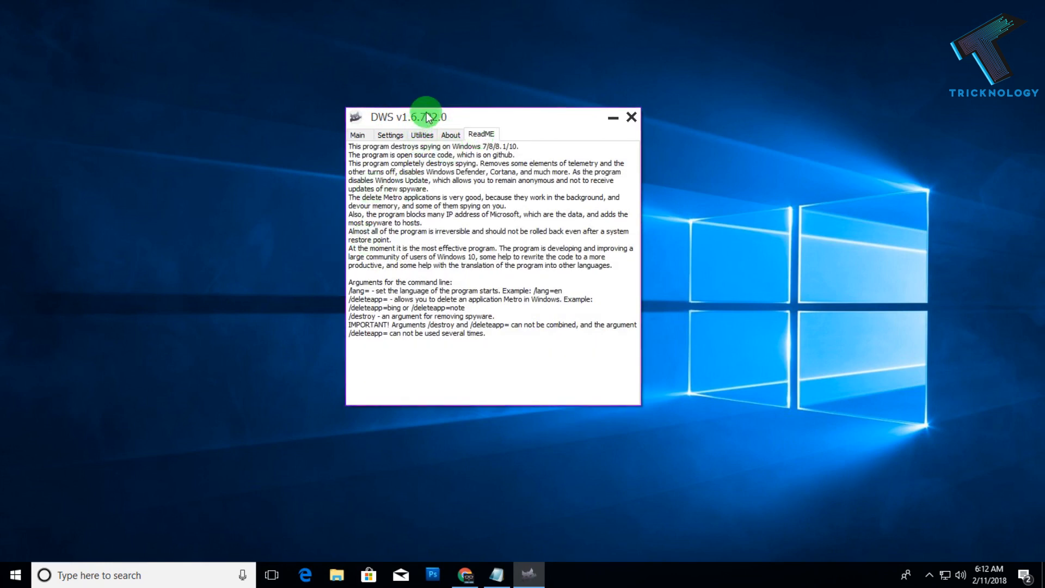
pyautogui.click(422, 135)
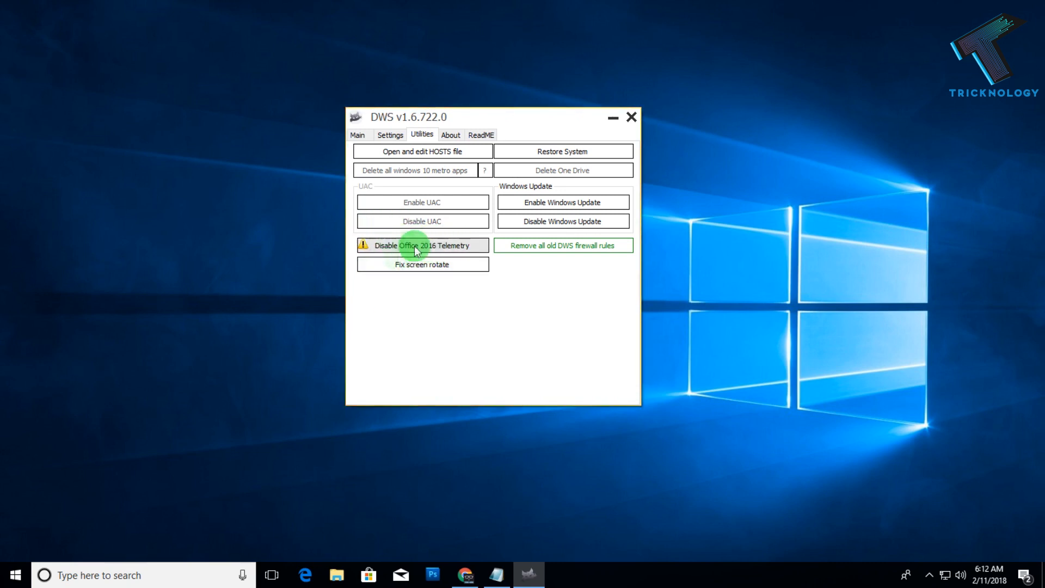
pyautogui.moveTo(340, 243)
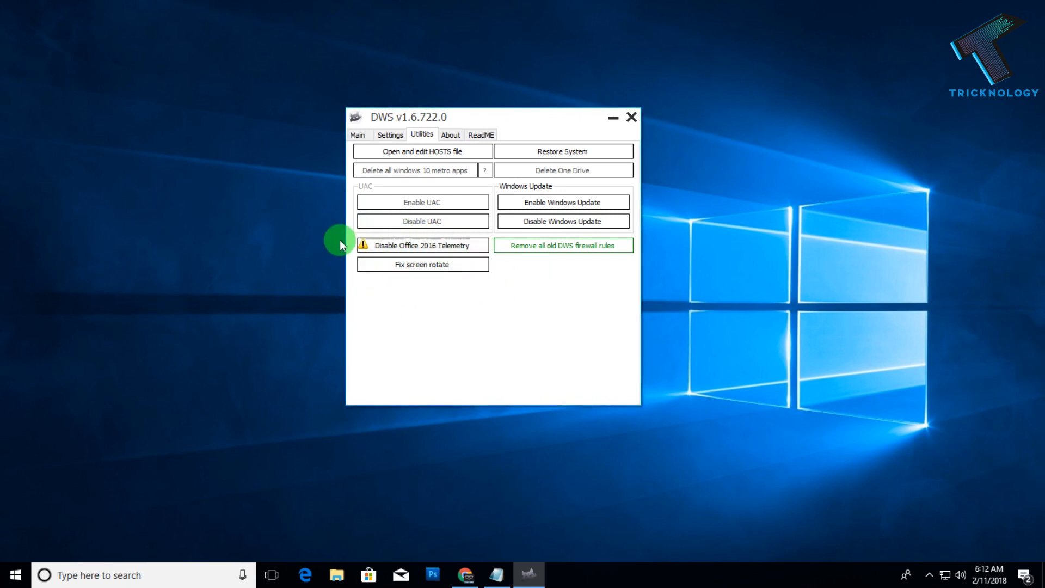
# - From the Main tab, start Destroy Windows 10 Spying, creating a DestroyWindowsSpying restore point
pyautogui.click(357, 134)
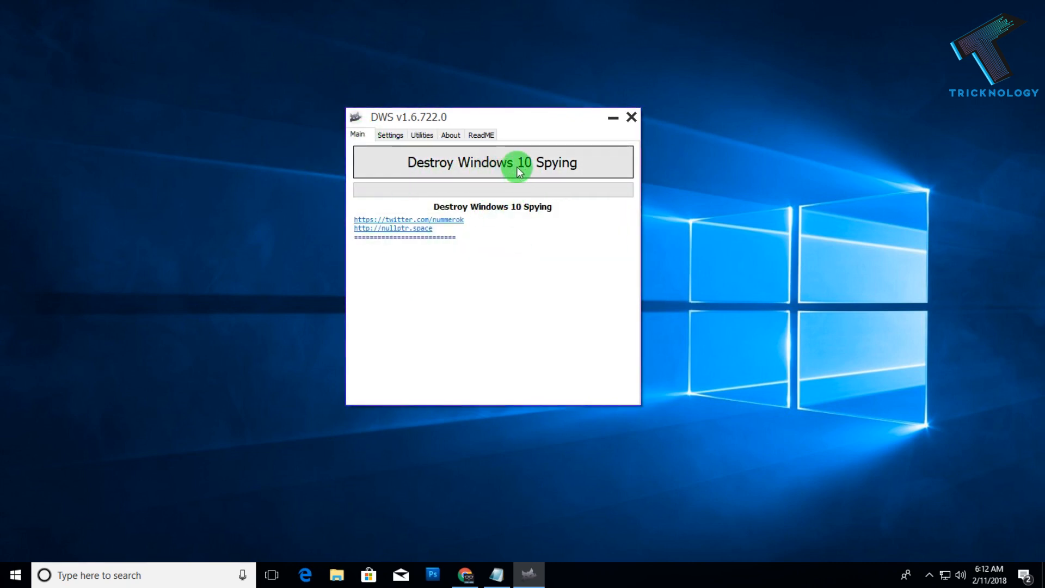
pyautogui.click(492, 162)
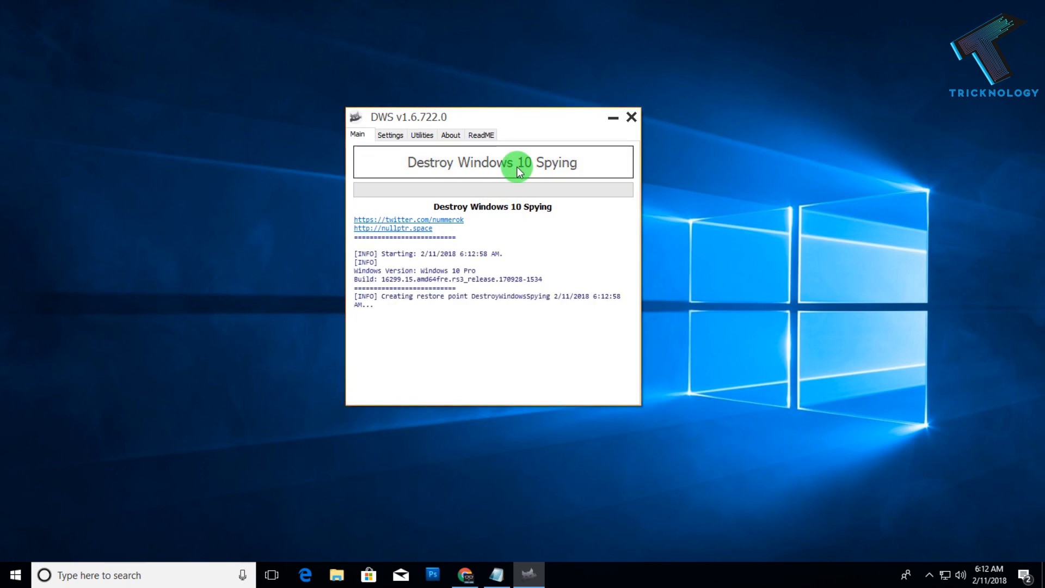